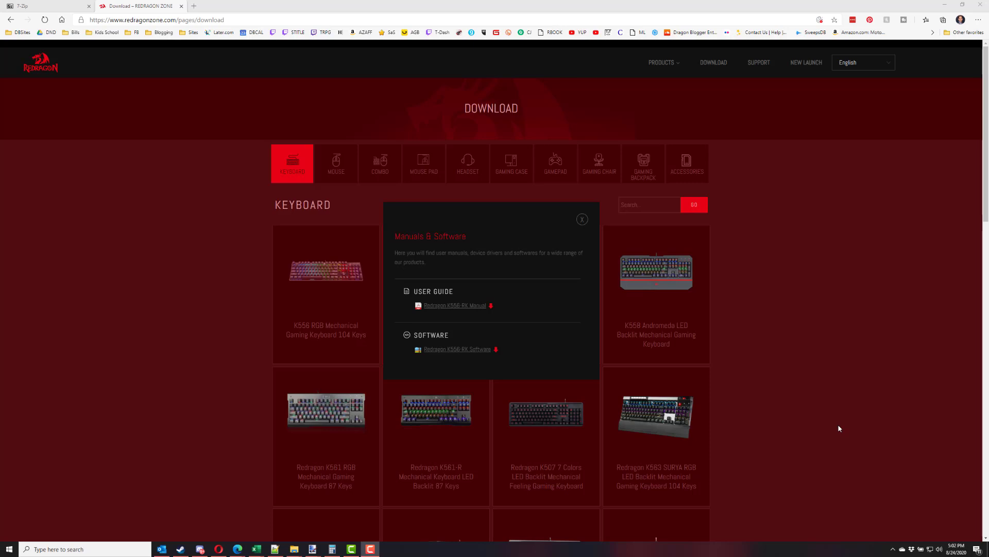
{"action": "mouse_move", "coordinate": [769, 259]}
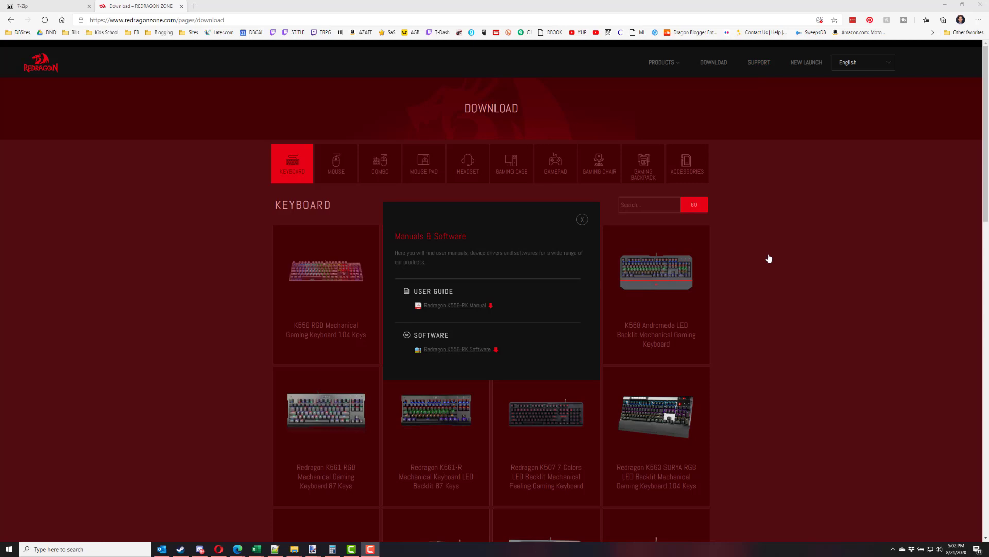
{"action": "mouse_move", "coordinate": [821, 274]}
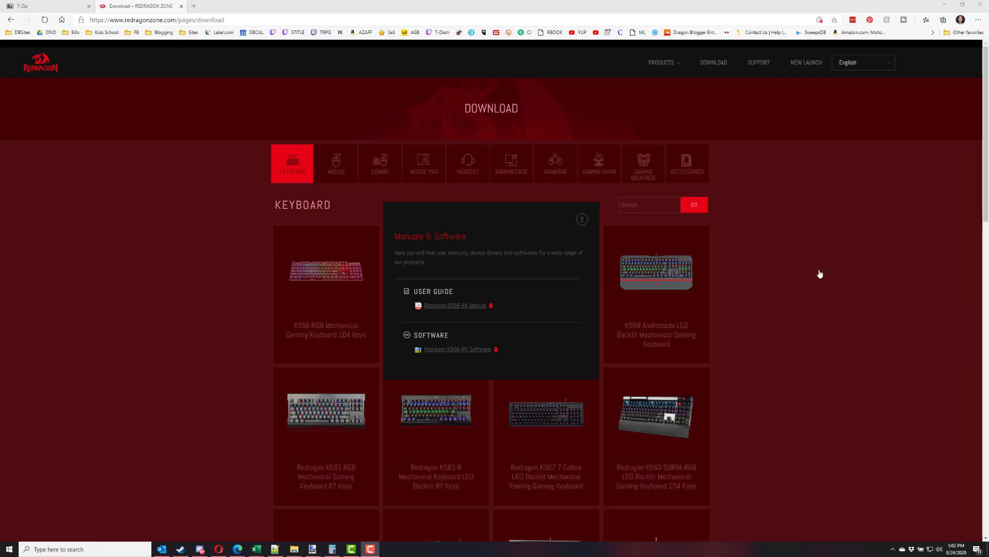
Close the Manuals & Software popup and bring up the Redragon downloads folder.
{"action": "left_click", "coordinate": [581, 218]}
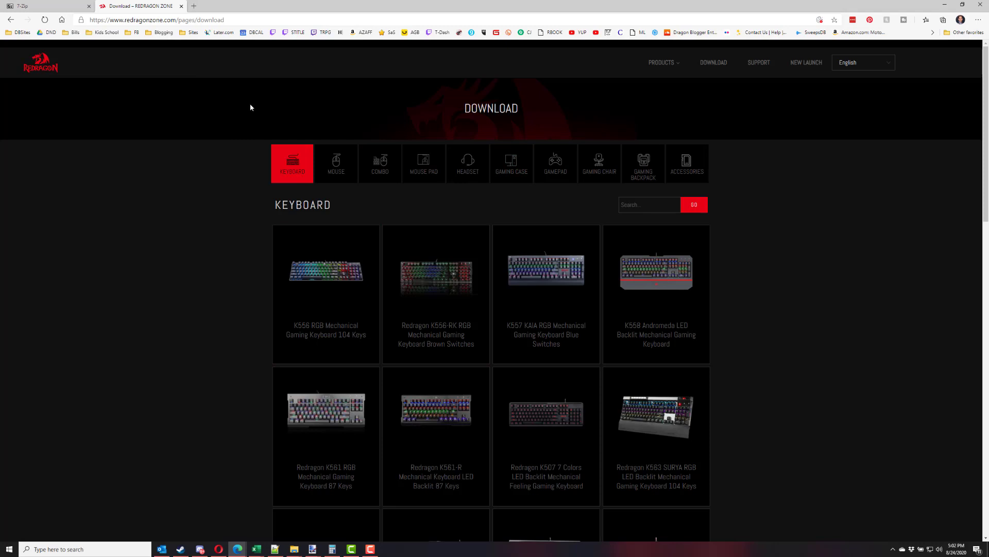
{"action": "mouse_move", "coordinate": [600, 356]}
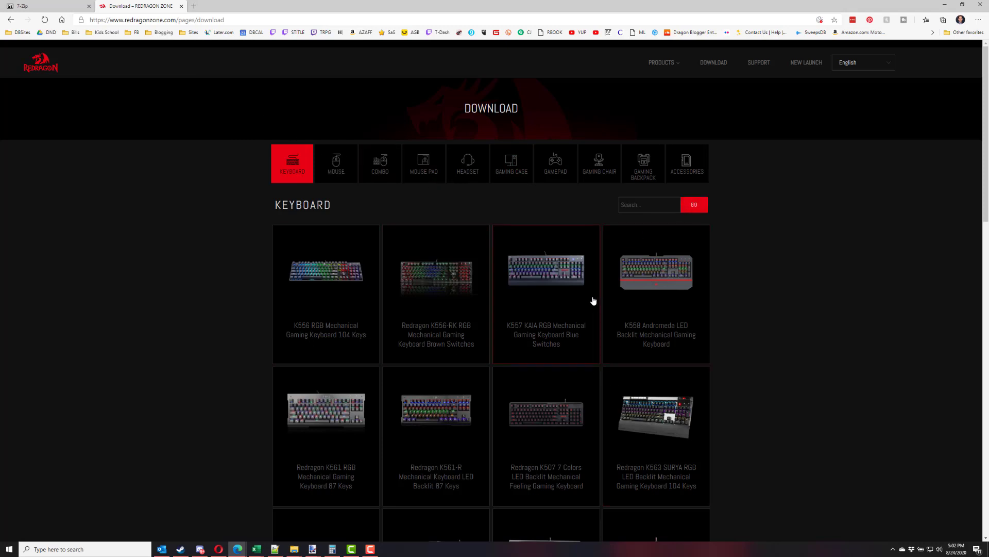
{"action": "left_click", "coordinate": [326, 271]}
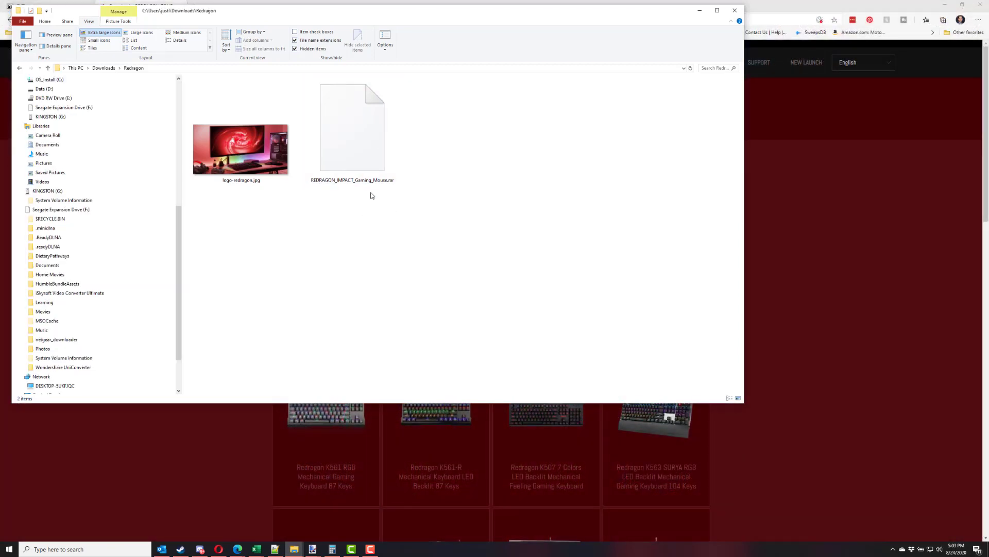
{"action": "mouse_move", "coordinate": [788, 181]}
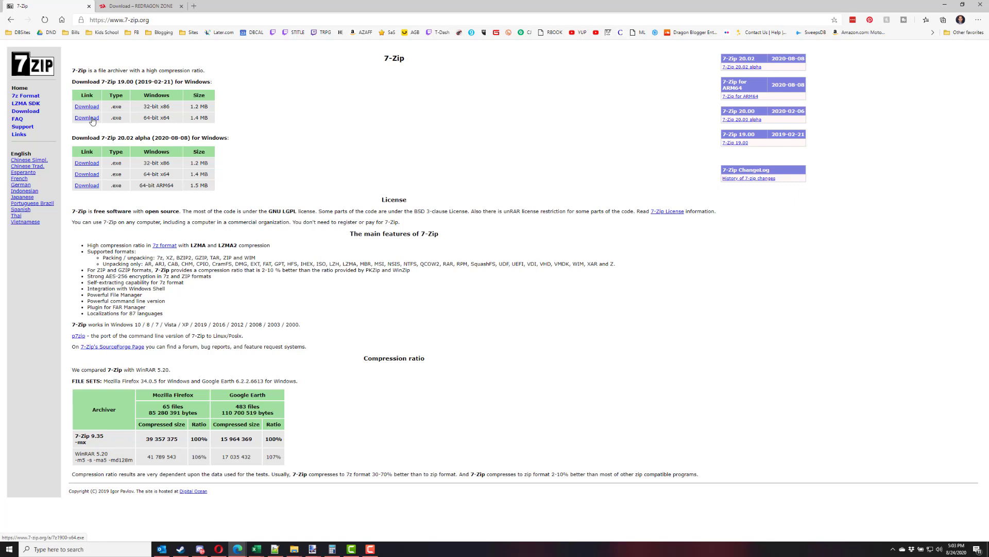
Download the 64-bit 7-Zip 19.00 installer 7z1900-x64.exe and return to the Redragon folder.
{"action": "left_click", "coordinate": [86, 118]}
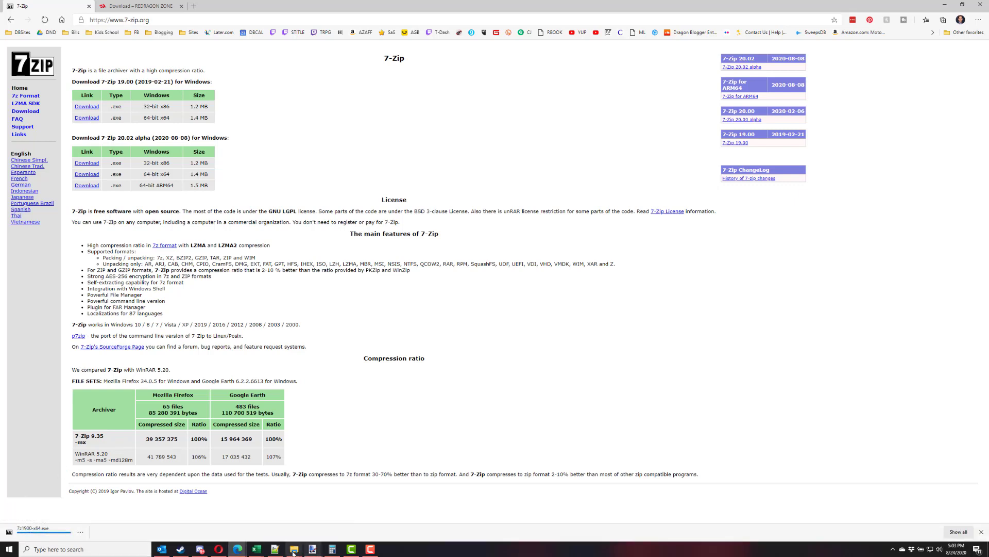
{"action": "left_click", "coordinate": [293, 548]}
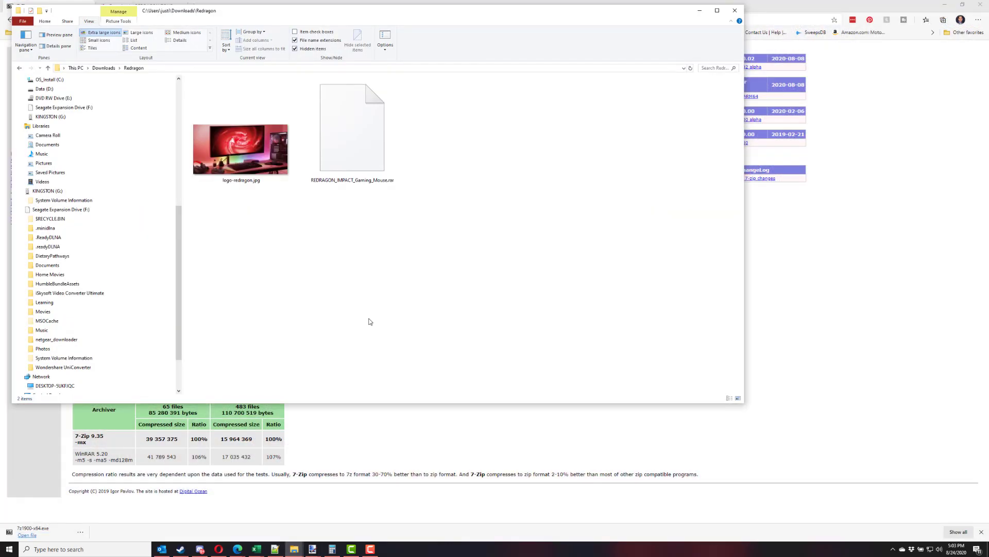
{"action": "left_click", "coordinate": [353, 126]}
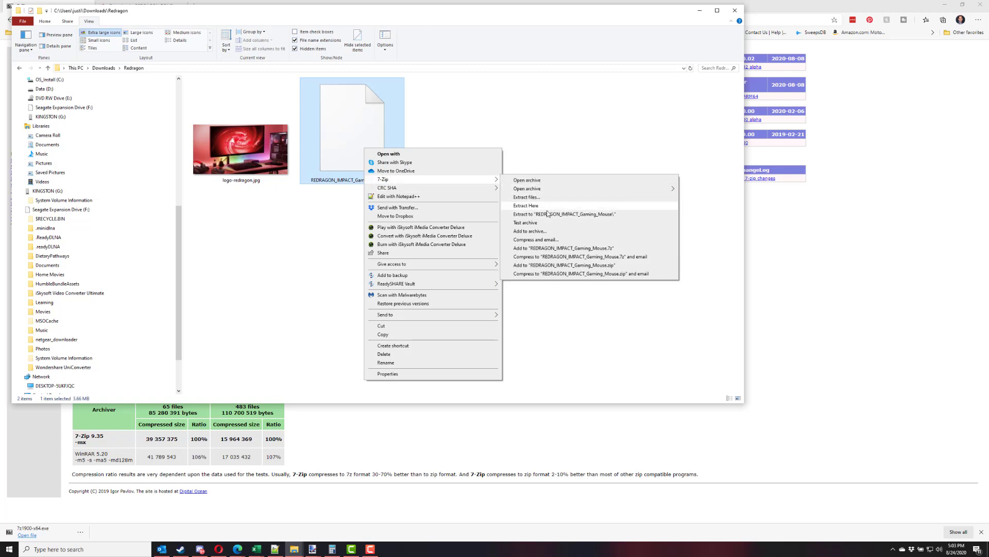
{"action": "mouse_move", "coordinate": [550, 215]}
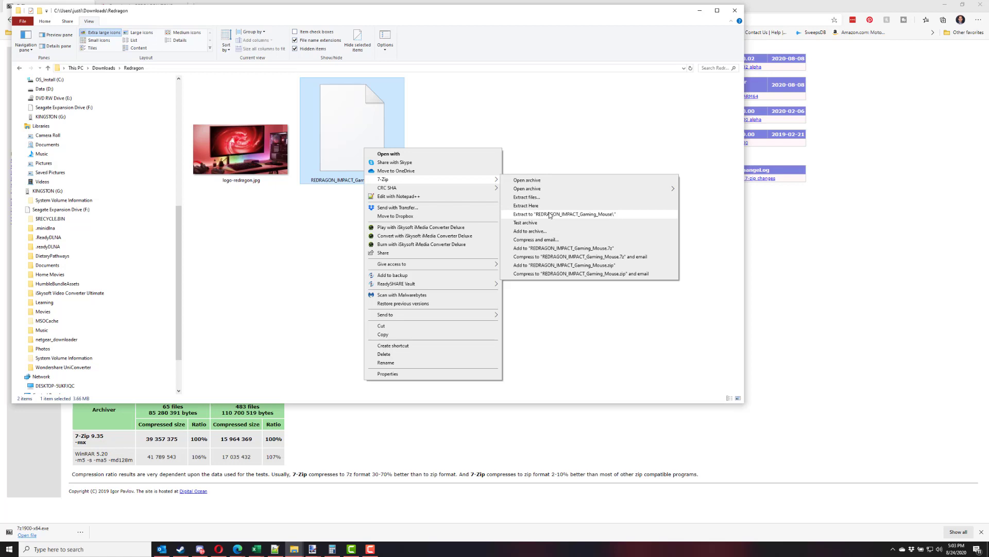
Extract the .rar into REDRAGON_IMPACT_Gaming_Mouse\ and view autorun.inf, redragon logo.ico and setup.exe inside.
{"action": "left_click", "coordinate": [563, 214]}
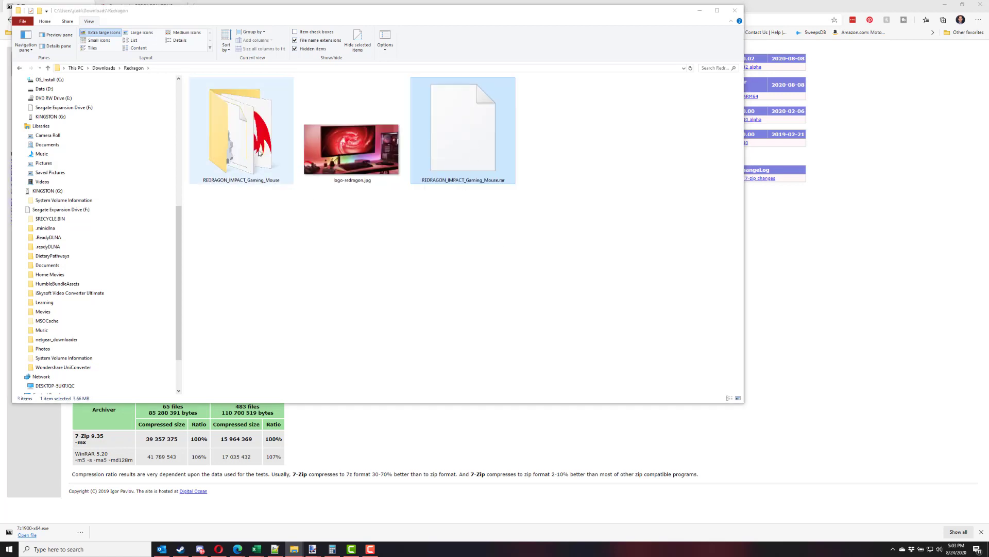
{"action": "double_click", "coordinate": [240, 123]}
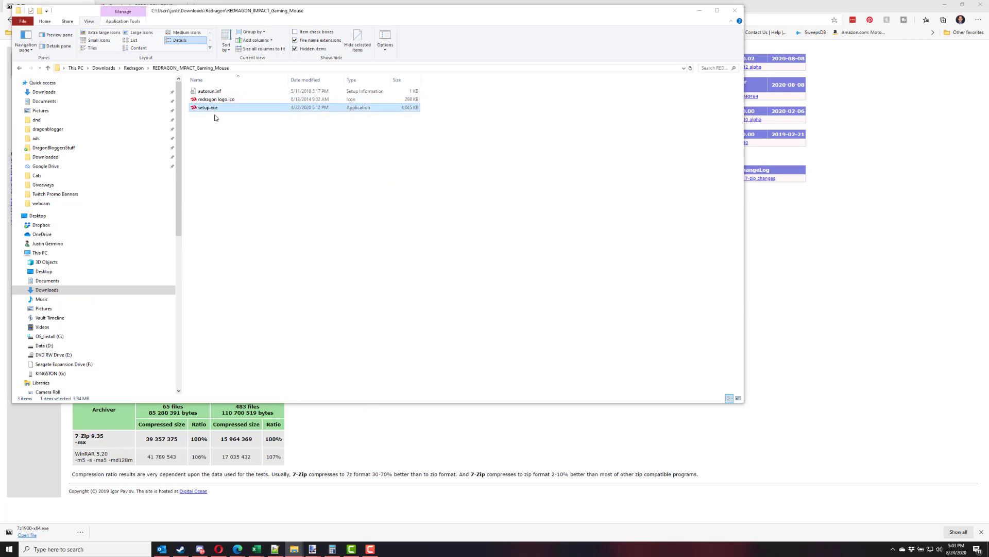
{"action": "left_click", "coordinate": [287, 202]}
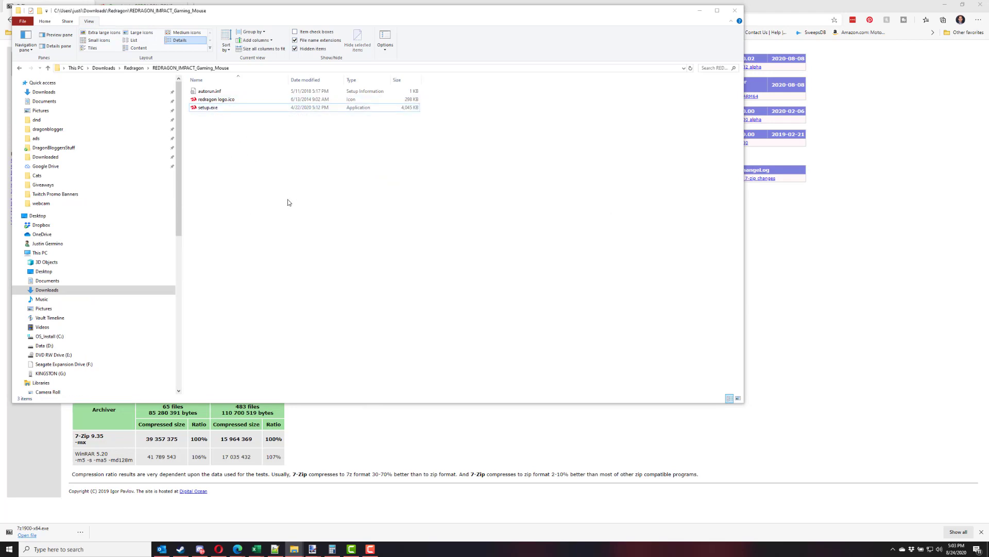